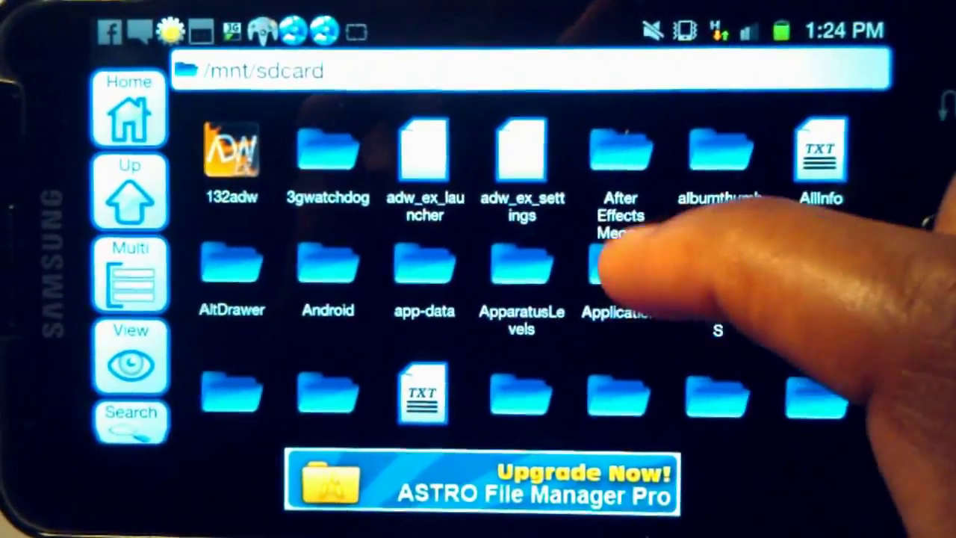
{"action": "scroll", "scroll_direction": "down", "scroll_amount": 3}
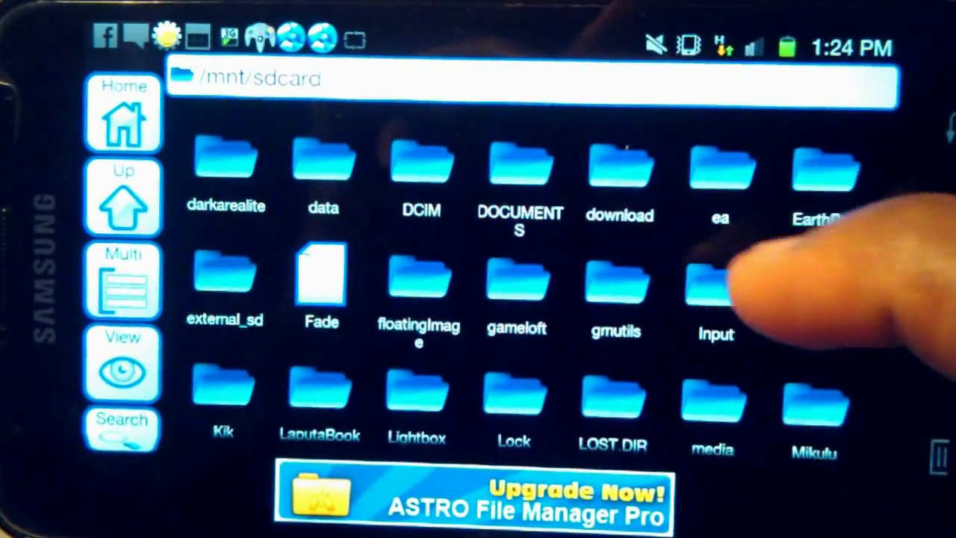